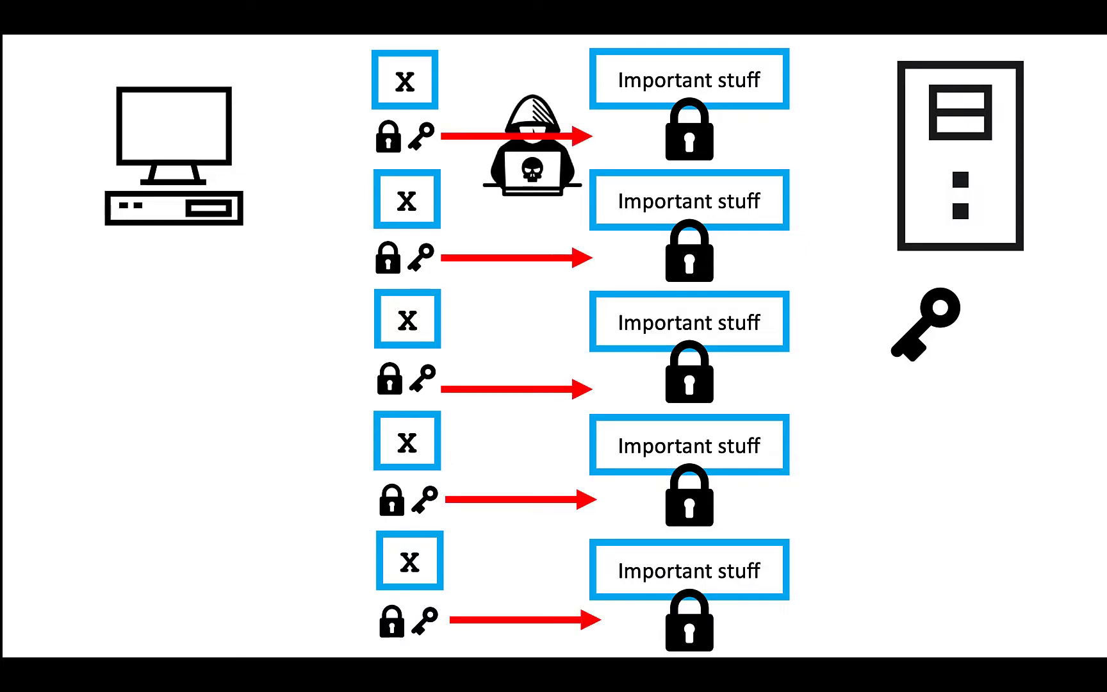
Step: Advance from the five locked 'Important stuff' messages to the math-box exchange scene
key("Right")
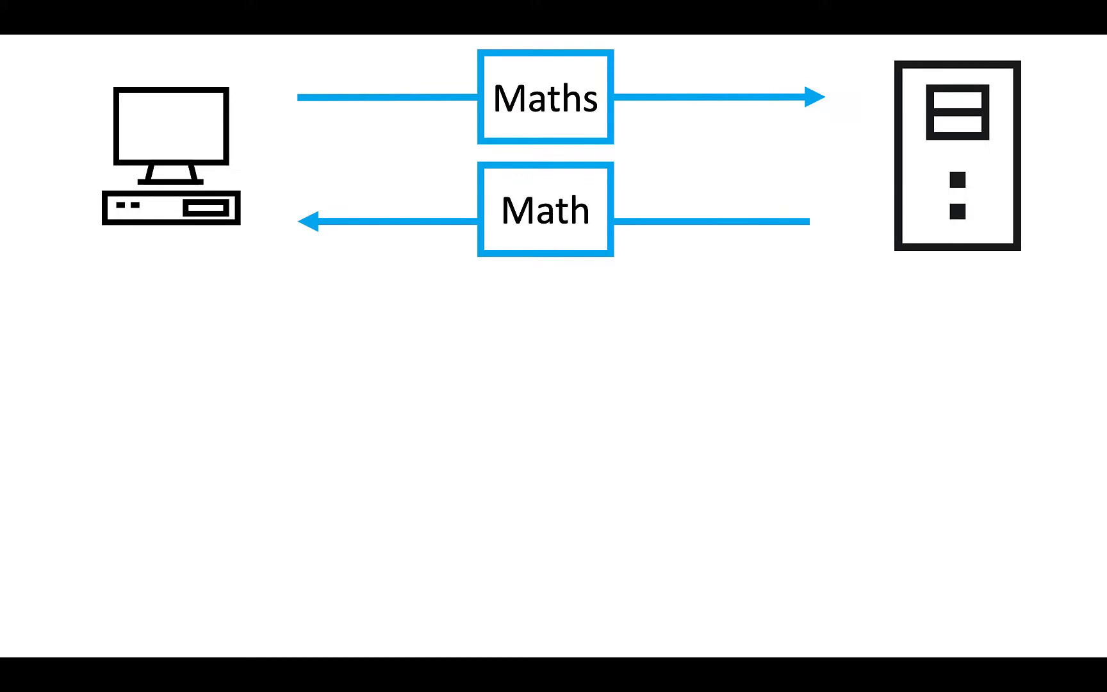
Step: Send the Maths and Math boxes along the arrows between computer and server
type("a")
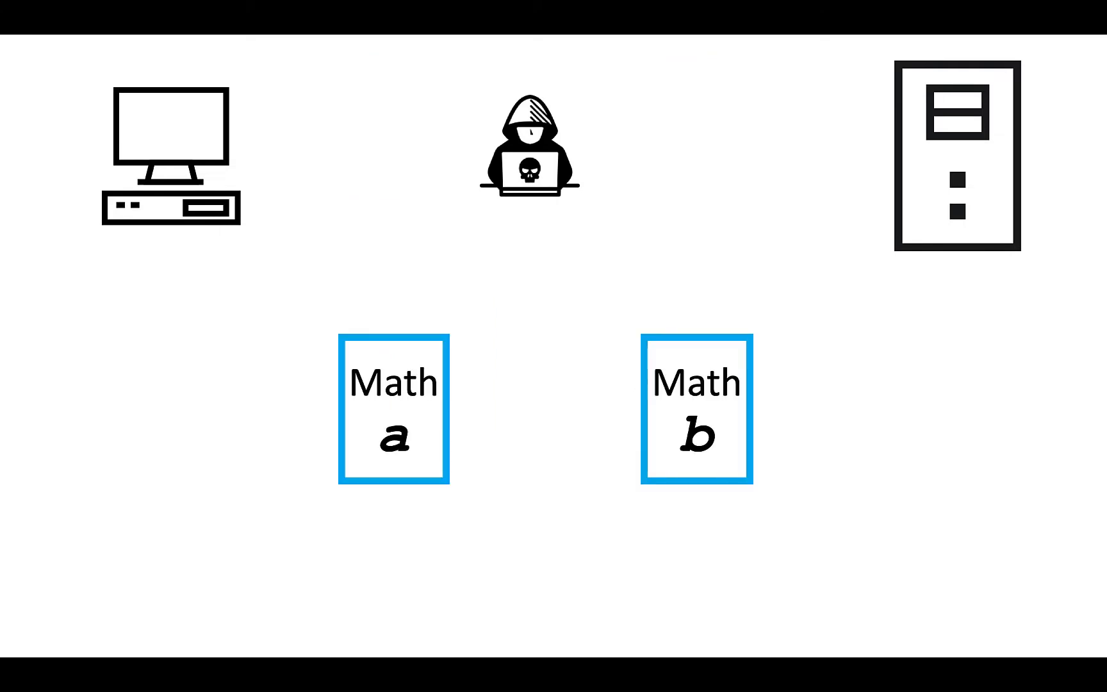
Step: Highlight the letter 'a' in the Math a box with a drawn circle
left_click(394, 437)
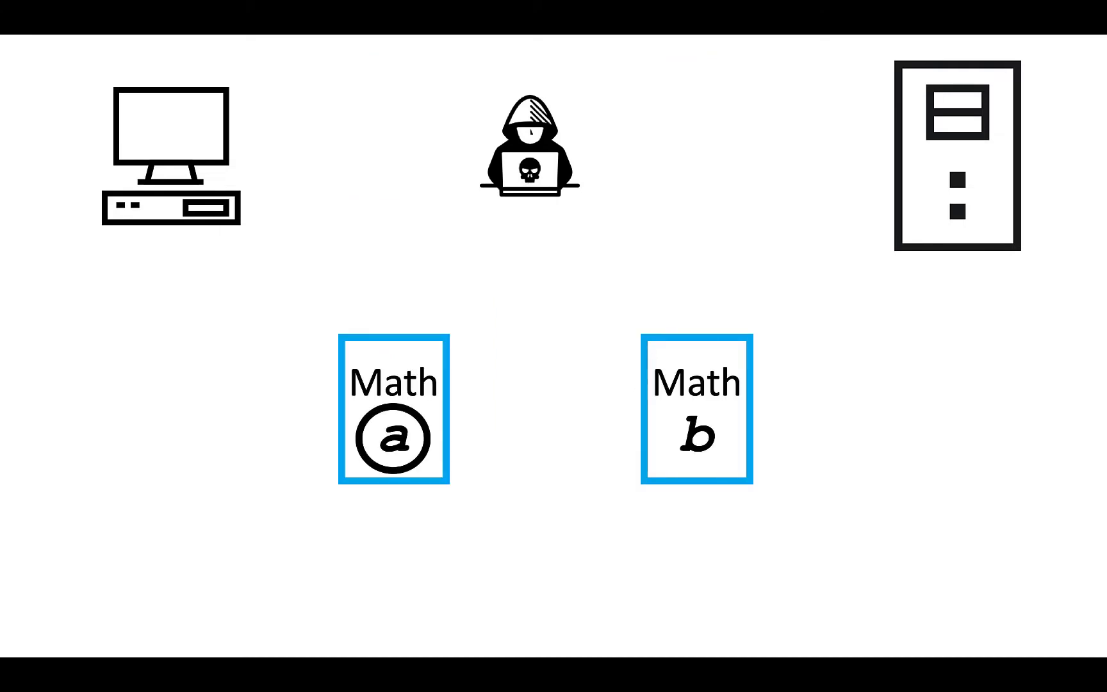